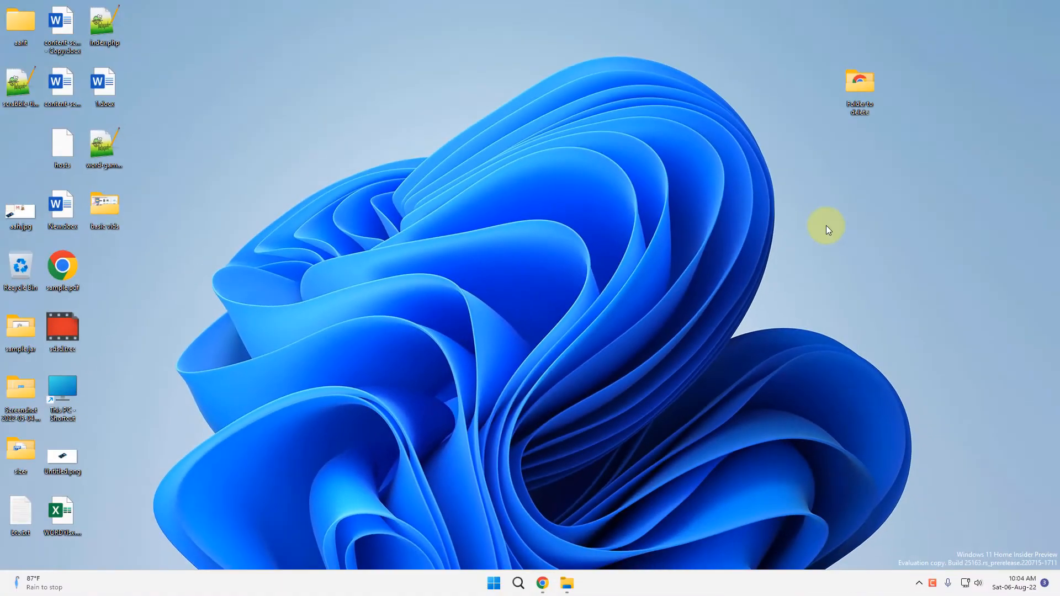
Drag the basic vids folder to an empty spot on the desktop
left_click_drag(104, 204, 270, 148)
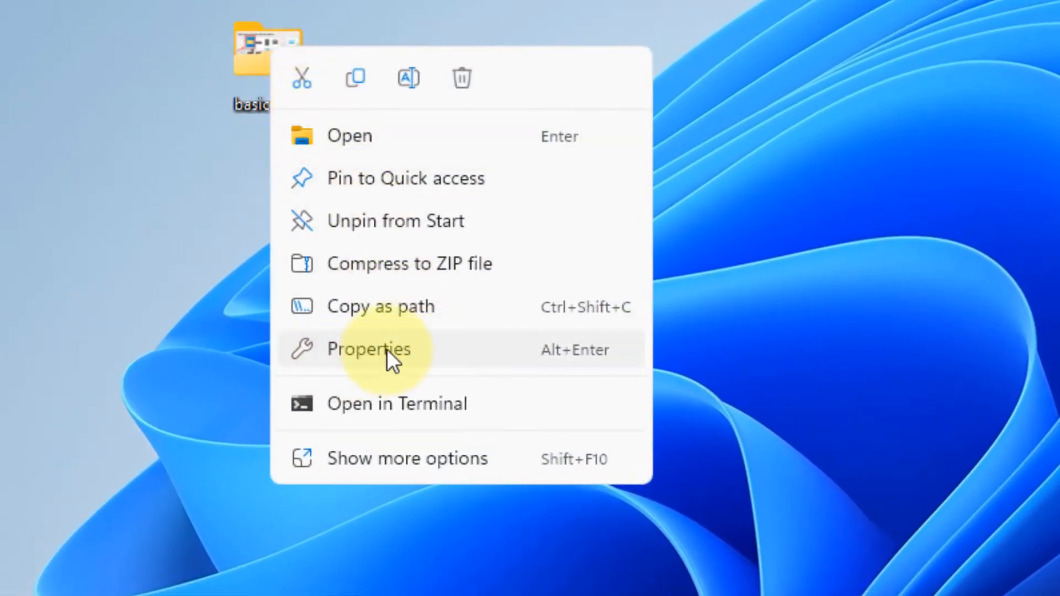
Change the basic vids folder icon to the plain yellow default folder
left_click(368, 349)
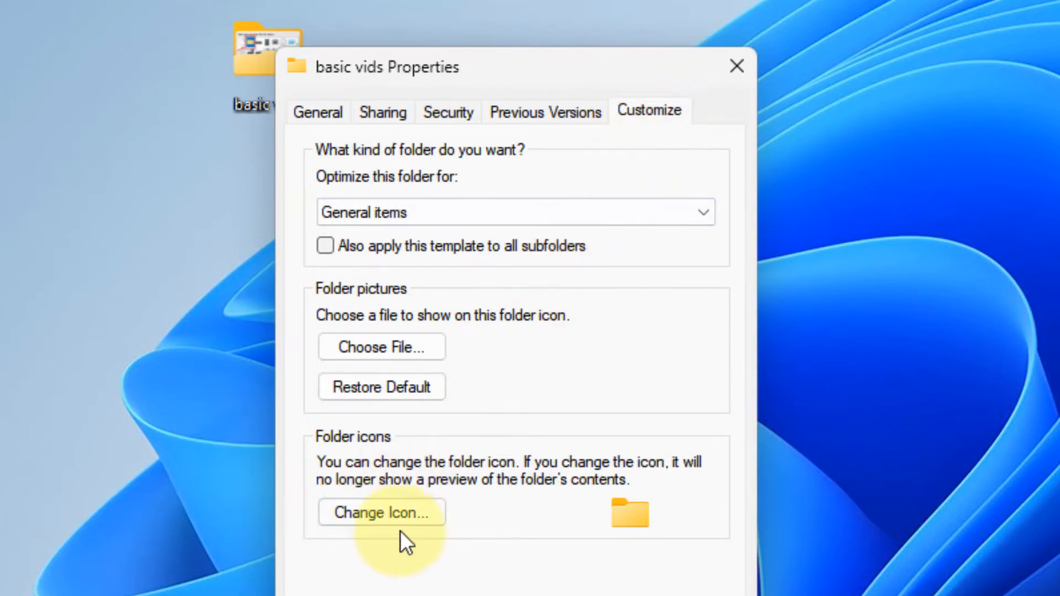
left_click(381, 512)
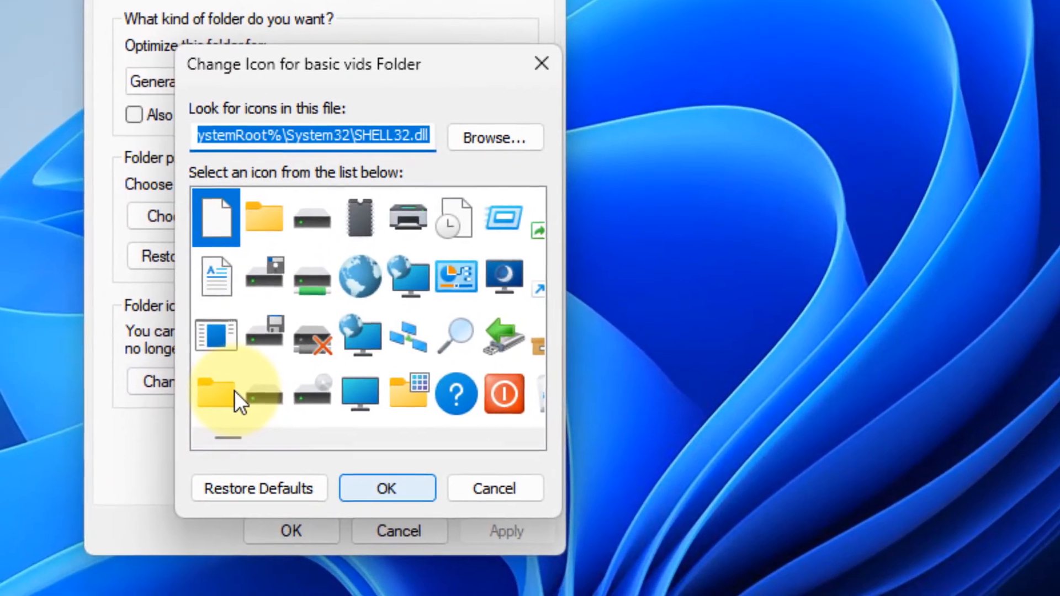
left_click(264, 216)
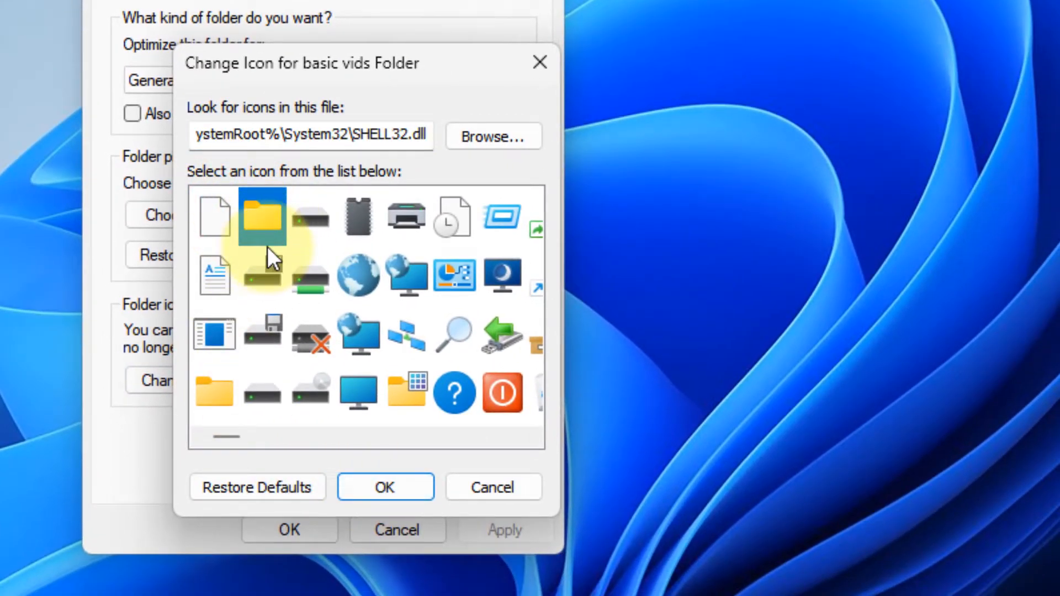
left_click(386, 487)
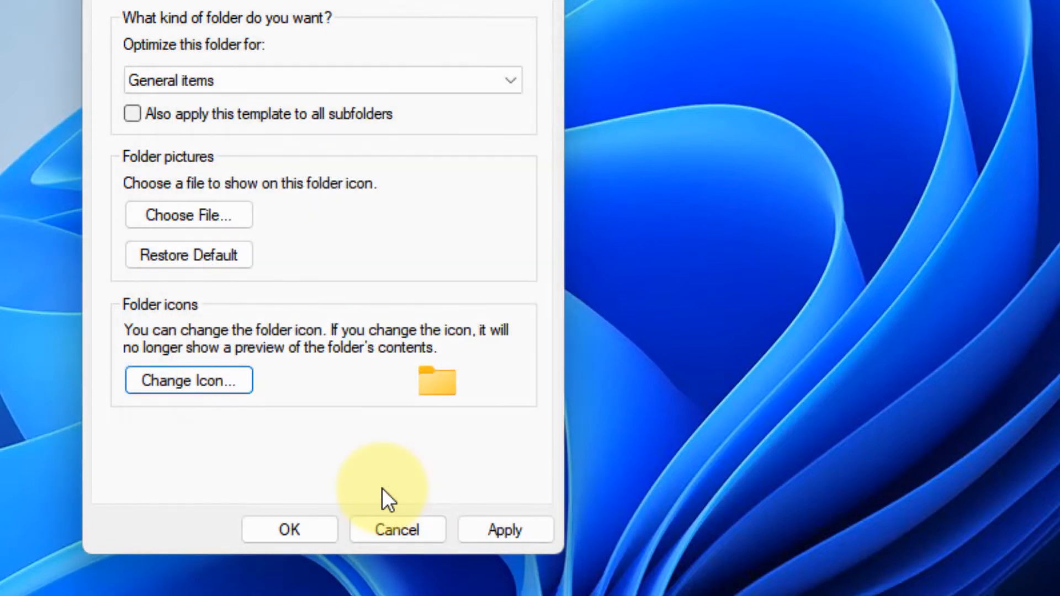
left_click(398, 529)
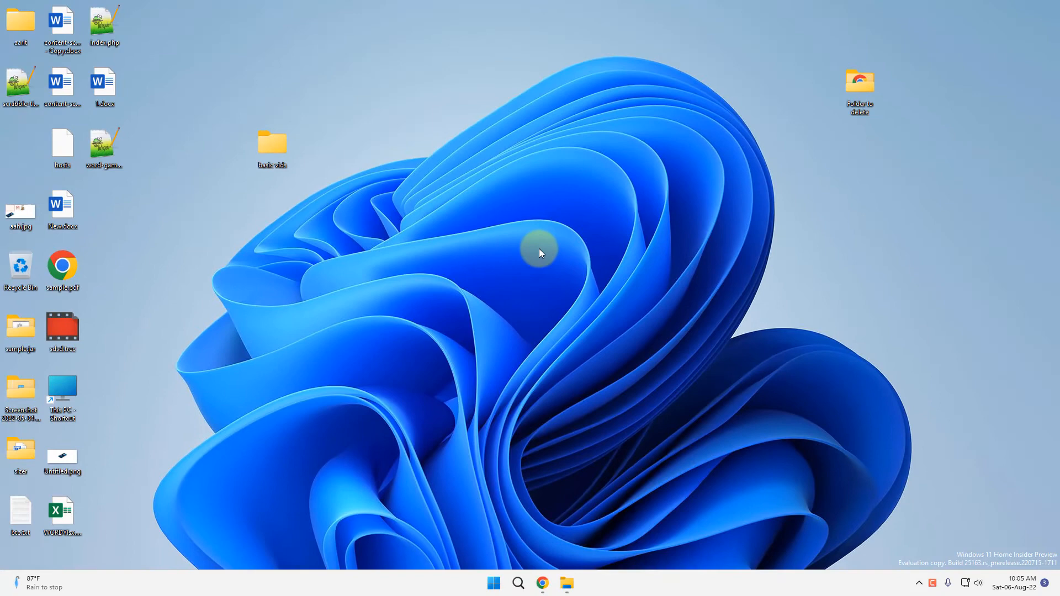
mouse_move(524, 540)
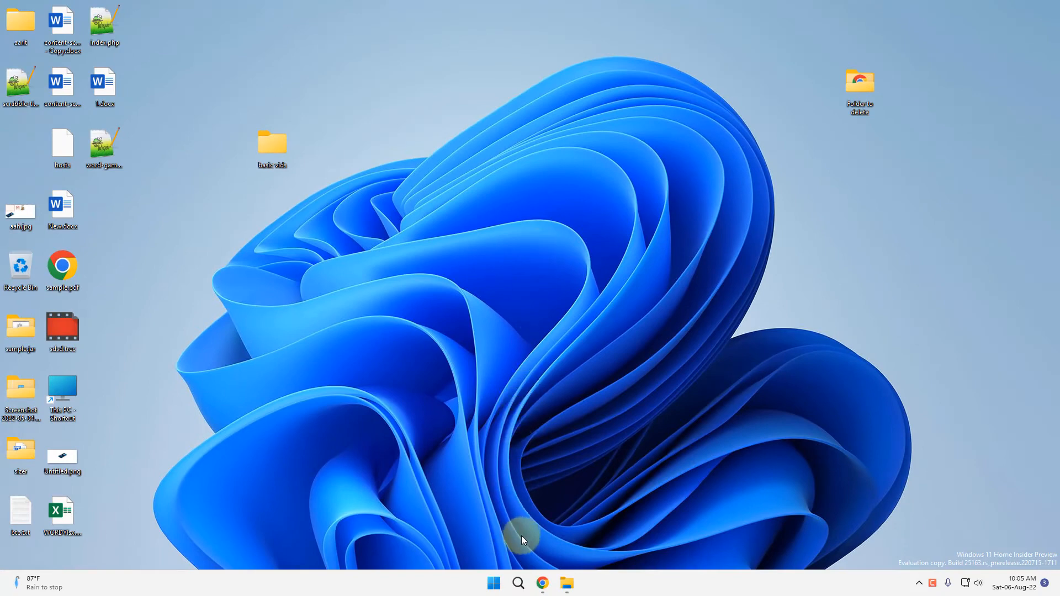
Search for Disk Cleanup, launch it, and choose drive C:
type("discord")
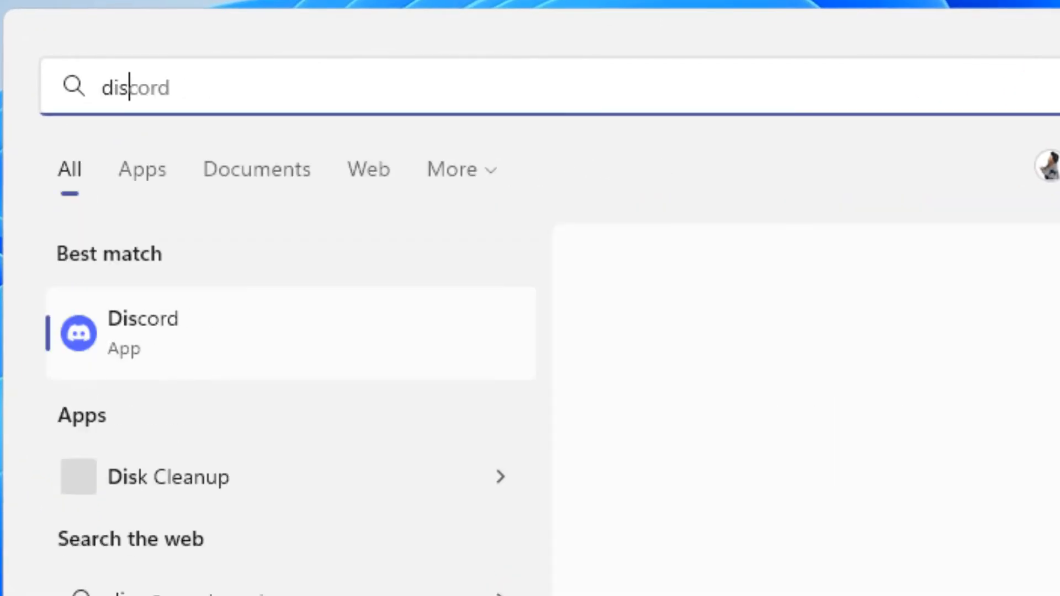
type("disk clenup")
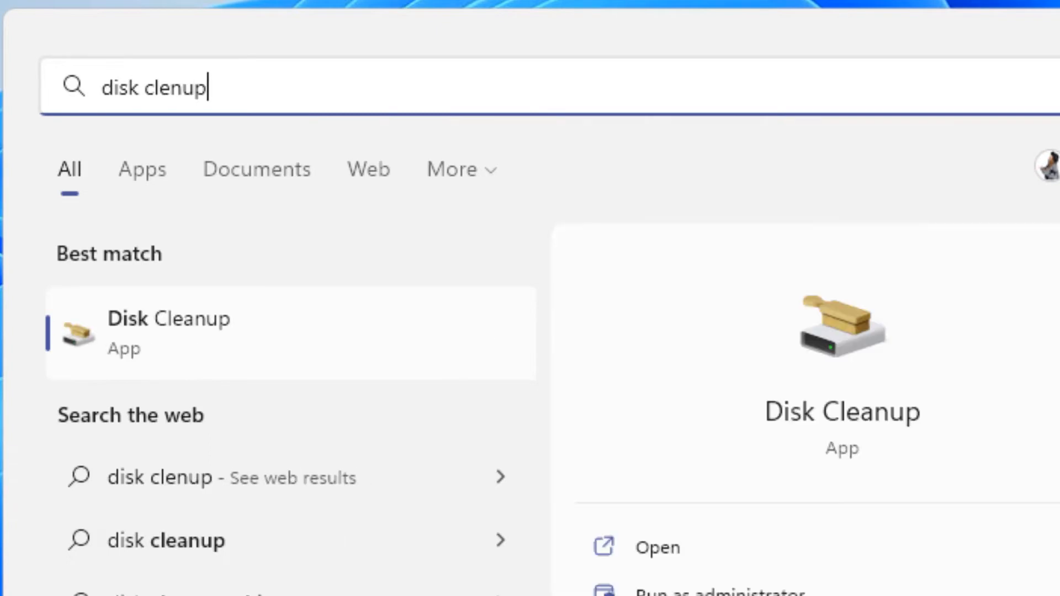
left_click(169, 332)
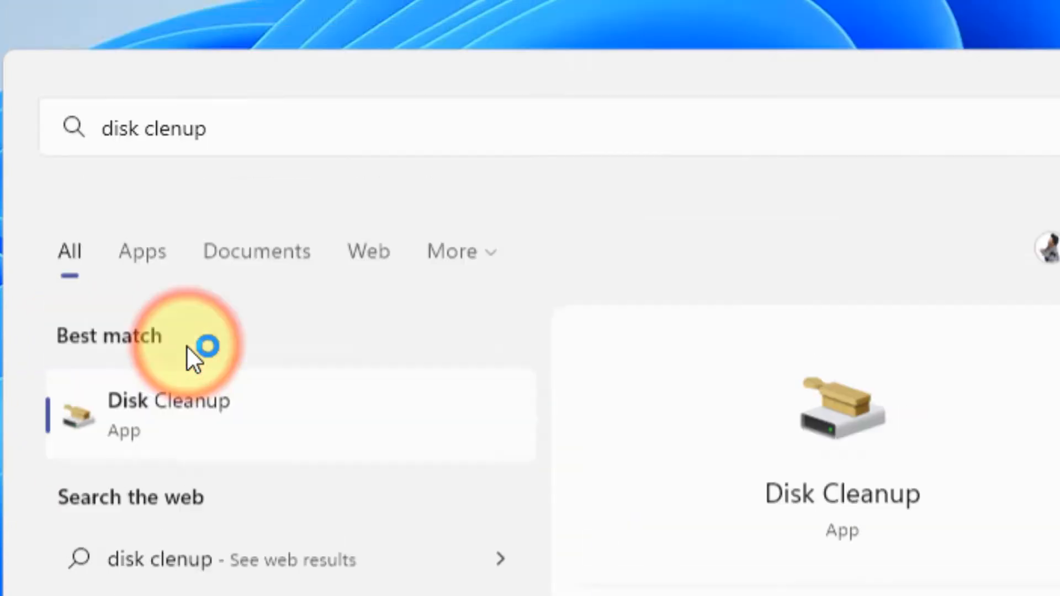
left_click(169, 415)
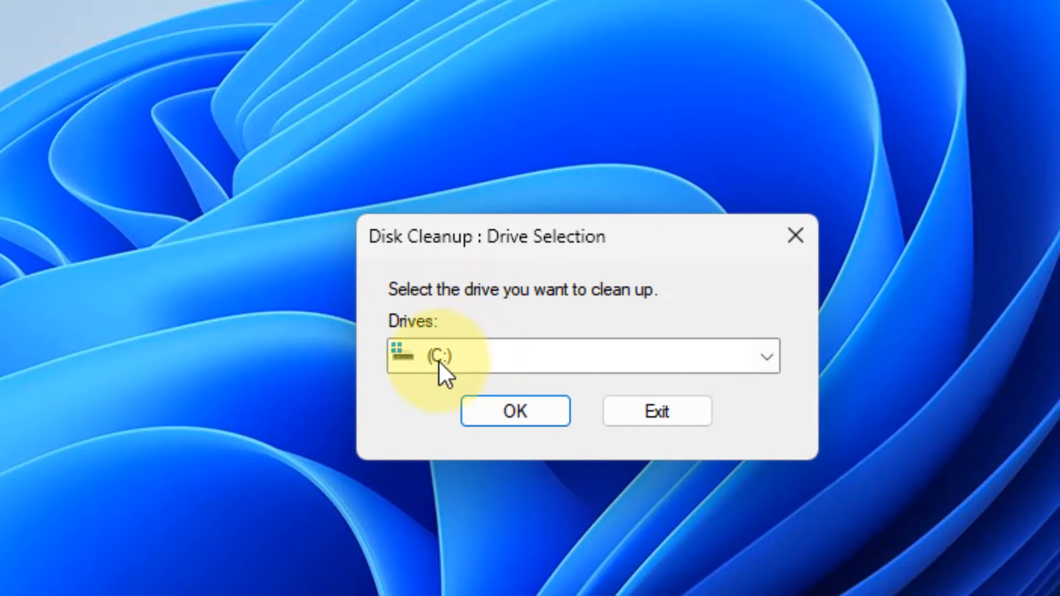
mouse_move(514, 411)
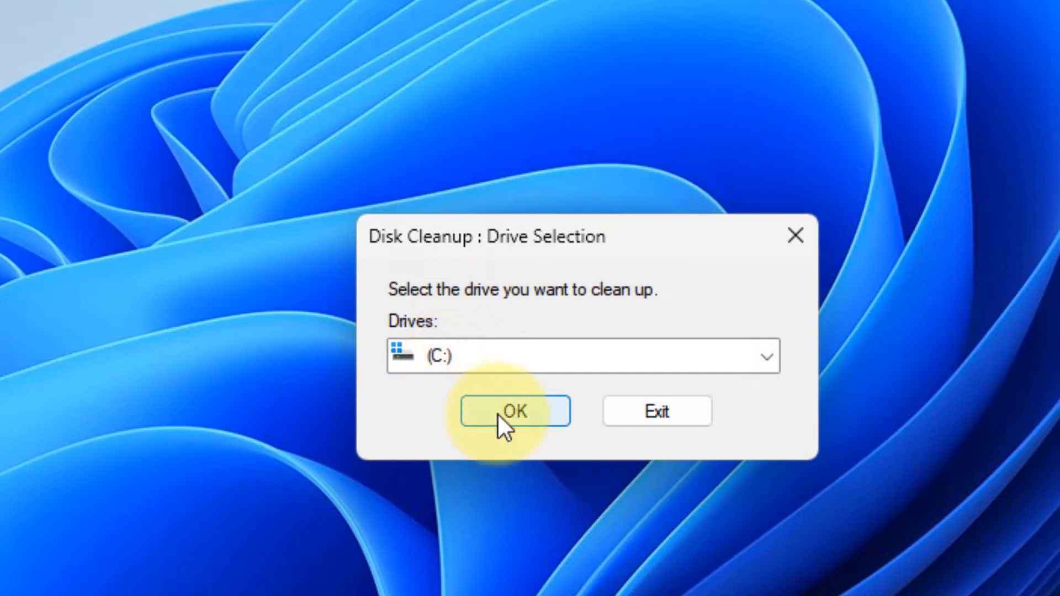
Confirm drive C:, keep Thumbnails ticked, and permanently delete the files
left_click(515, 410)
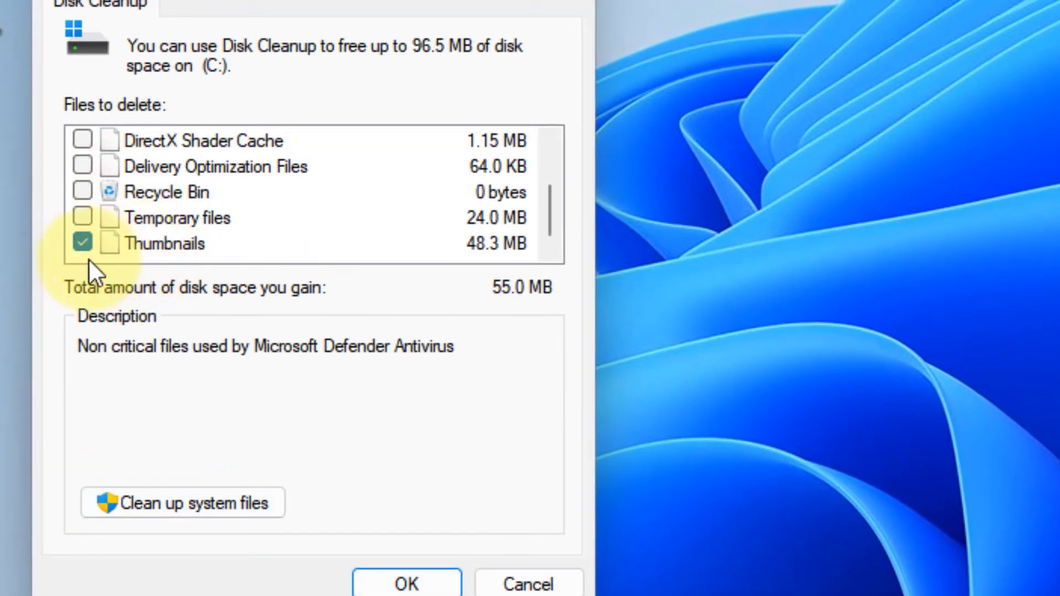
left_click(81, 243)
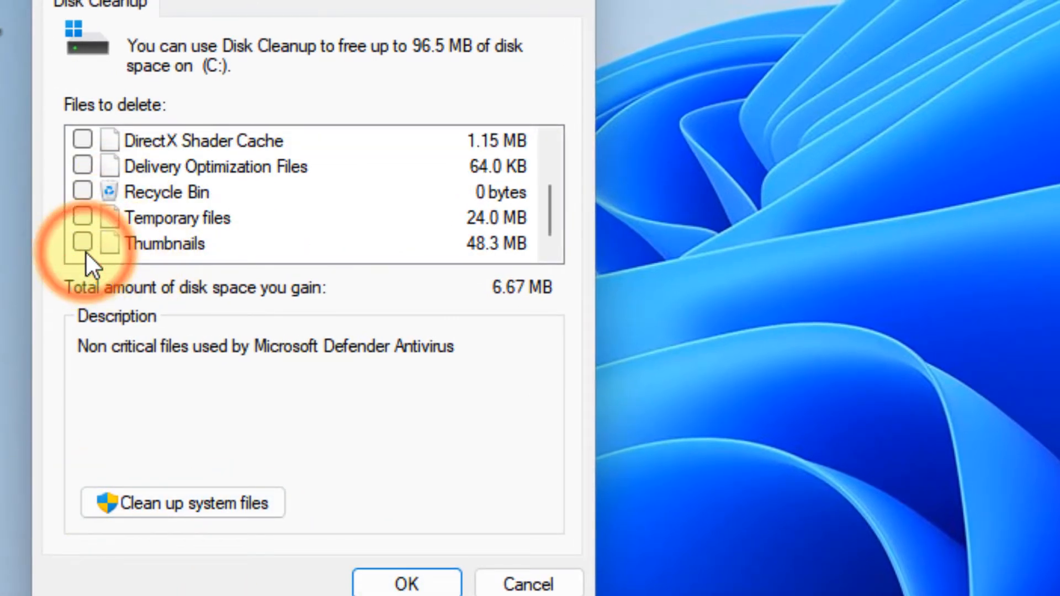
left_click(82, 243)
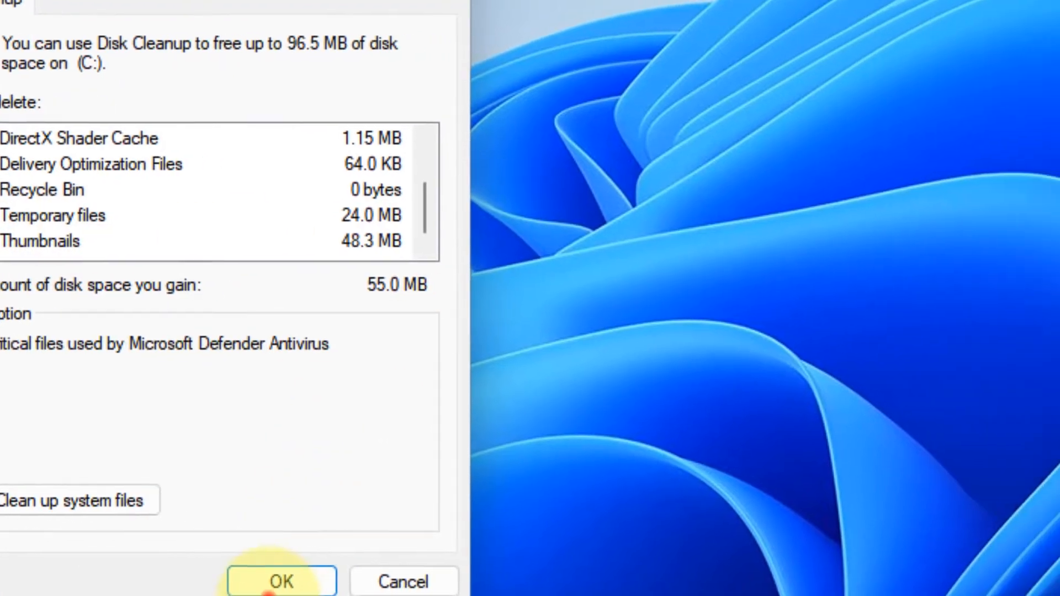
left_click(280, 581)
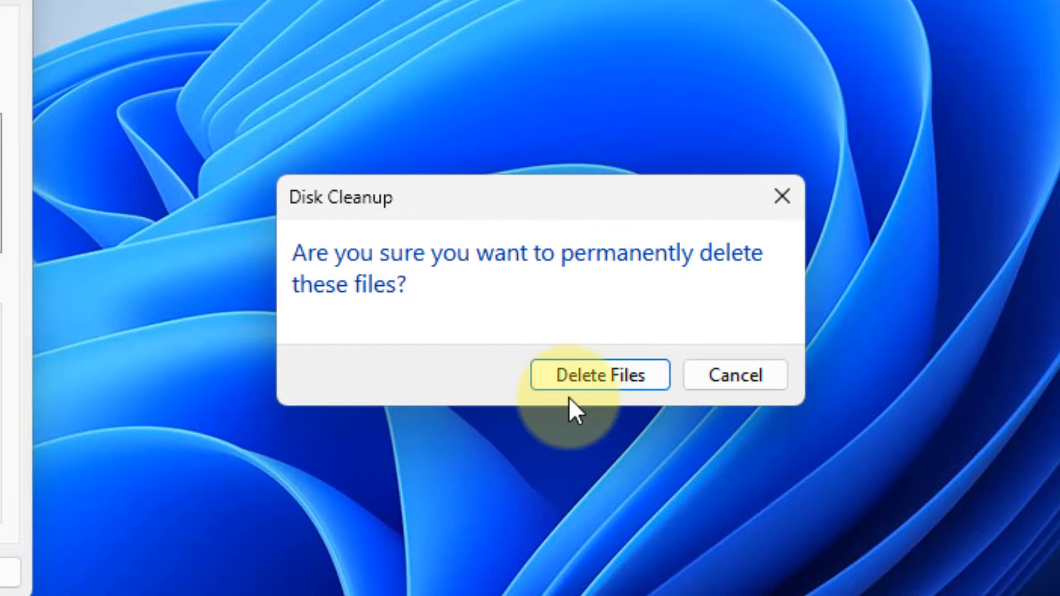
left_click(599, 375)
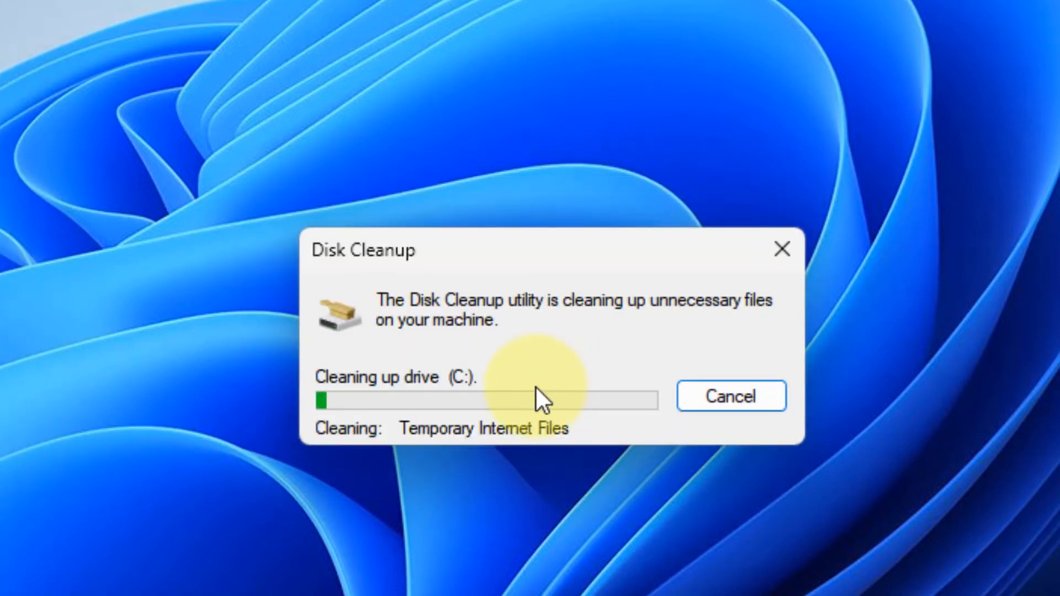